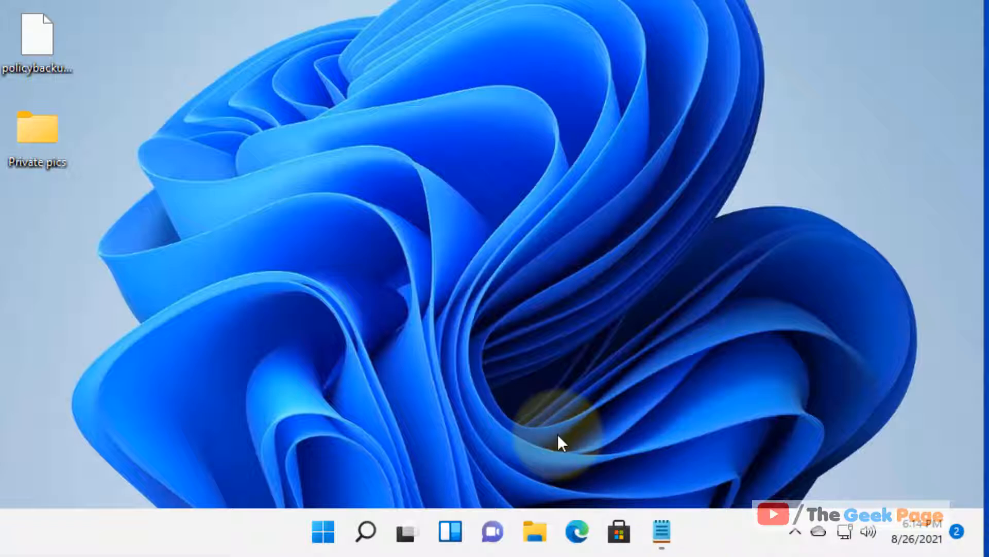
# - Search Windows for 'command prompt' and bring up launch options for the Command Prompt result
pyautogui.click(365, 531)
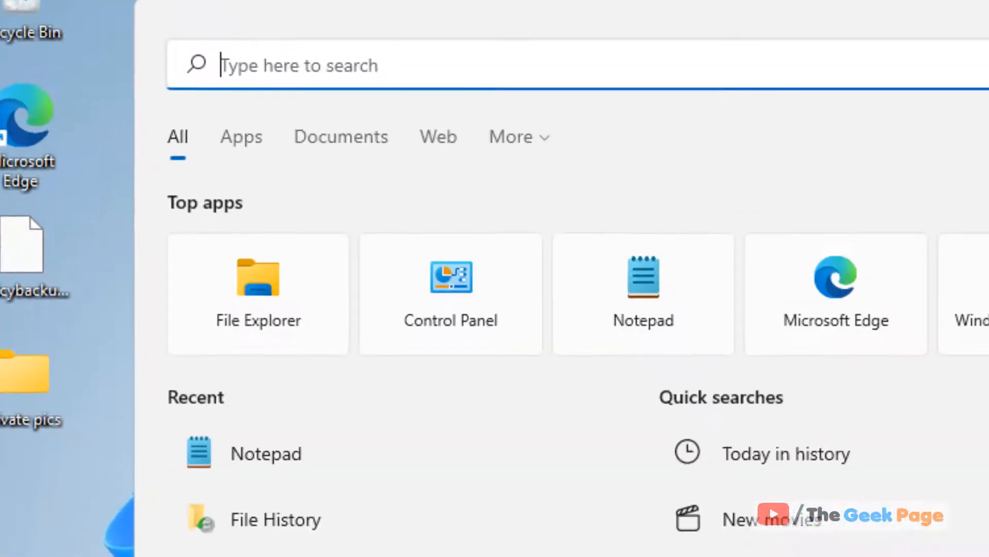
pyautogui.write('control Panel')
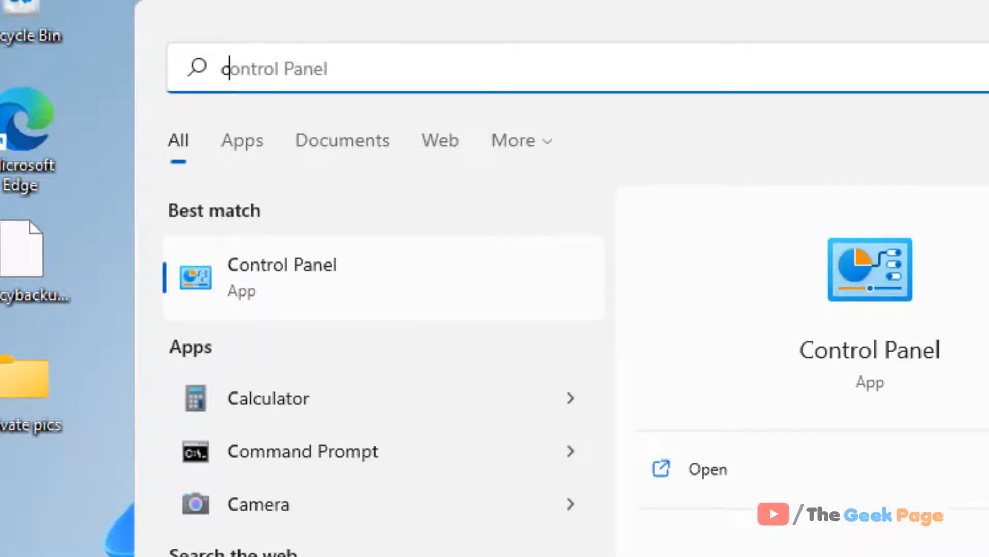
pyautogui.write('o')
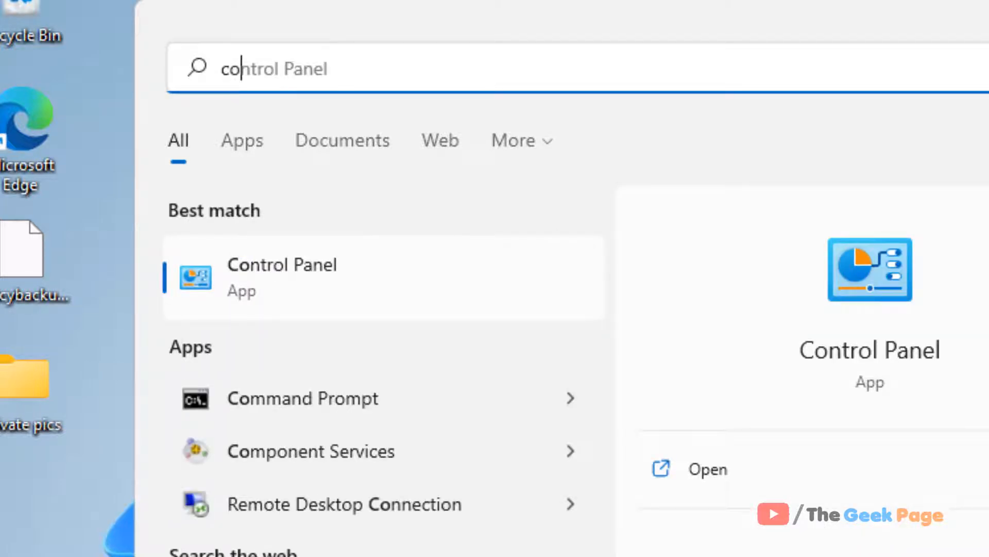
pyautogui.write('command prompt')
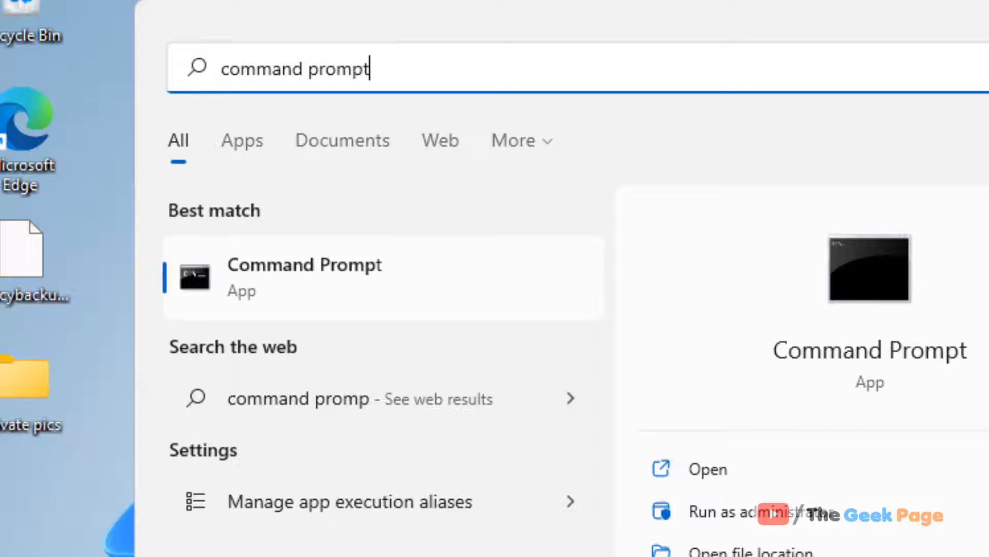
pyautogui.rightClick(303, 276)
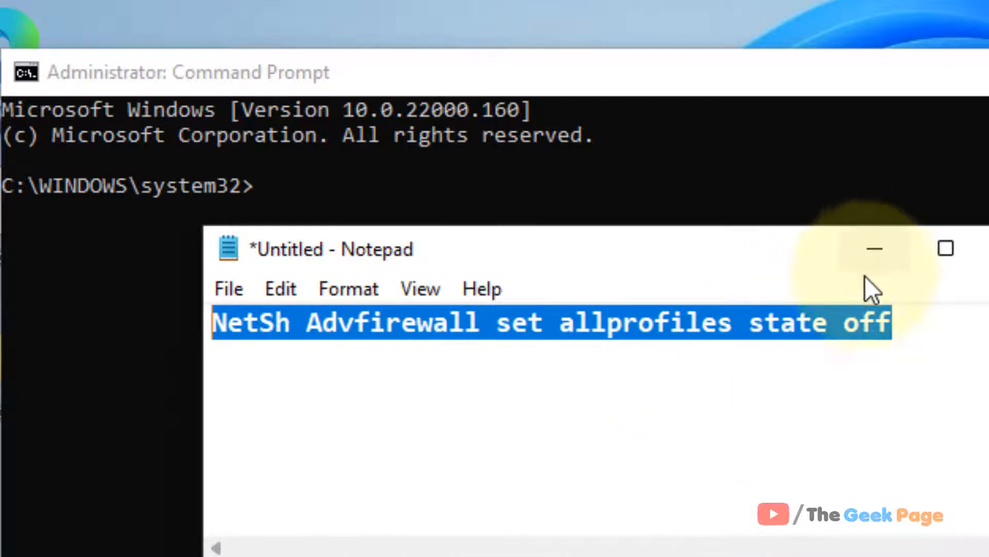
pyautogui.moveTo(833, 262)
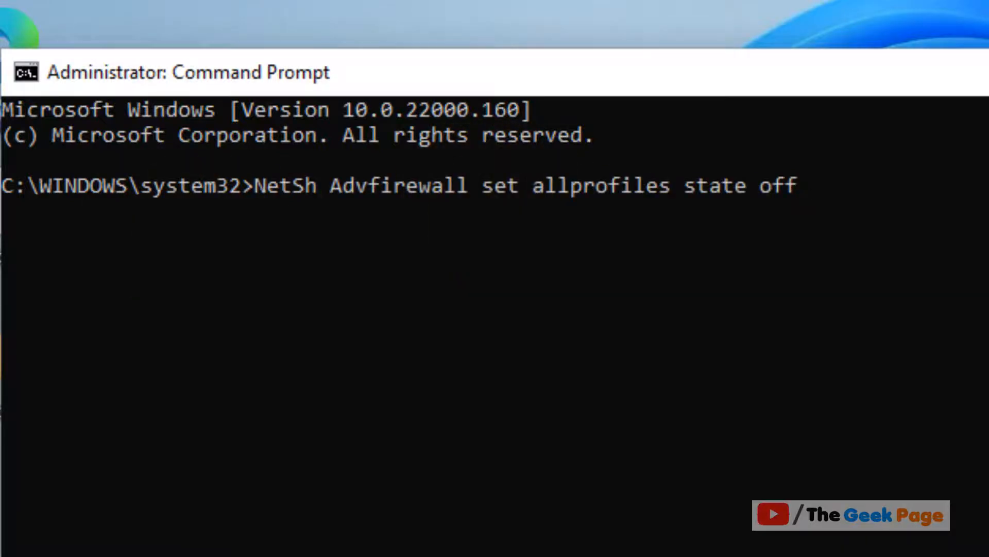
# - Run 'NetSh Advfirewall set allprofiles state off' in the administrator window, returning Ok
pyautogui.press('Enter')
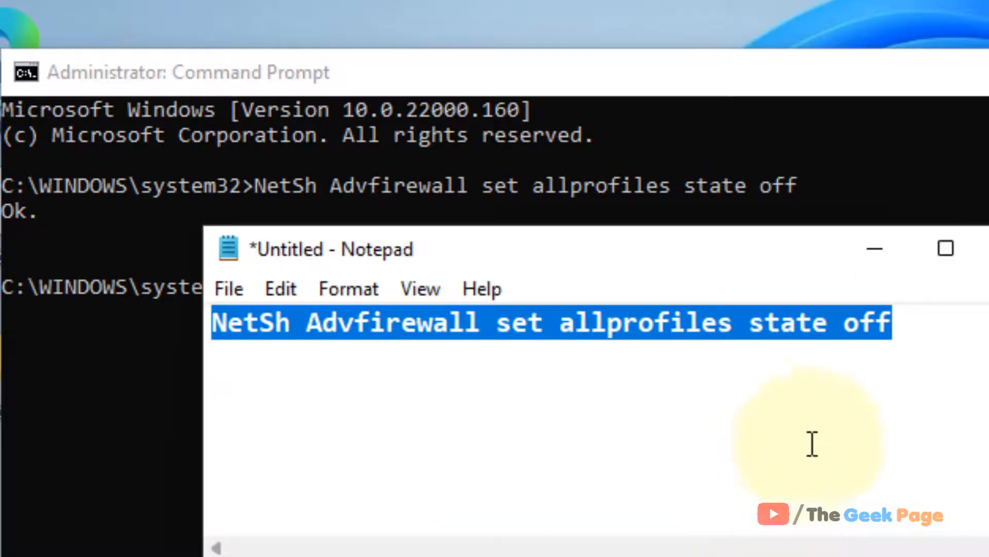
# - Replace 'off' with 'on' so the command reads 'set allprofiles state on'
pyautogui.doubleClick(866, 321)
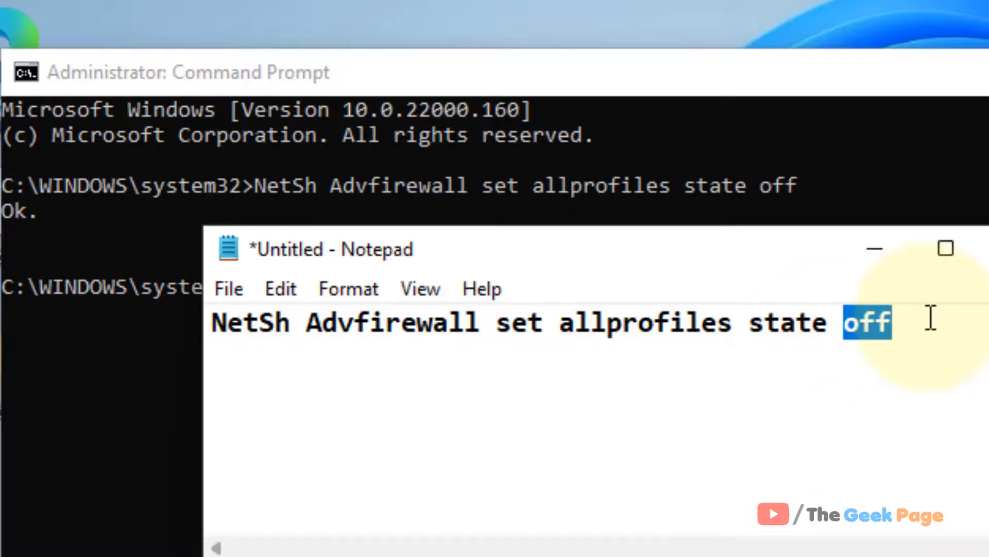
pyautogui.write('on')
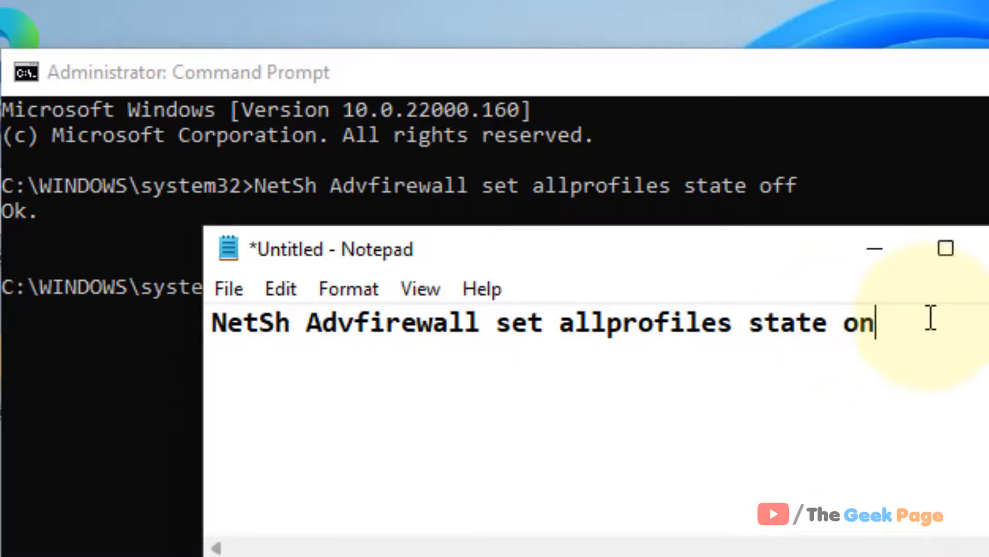